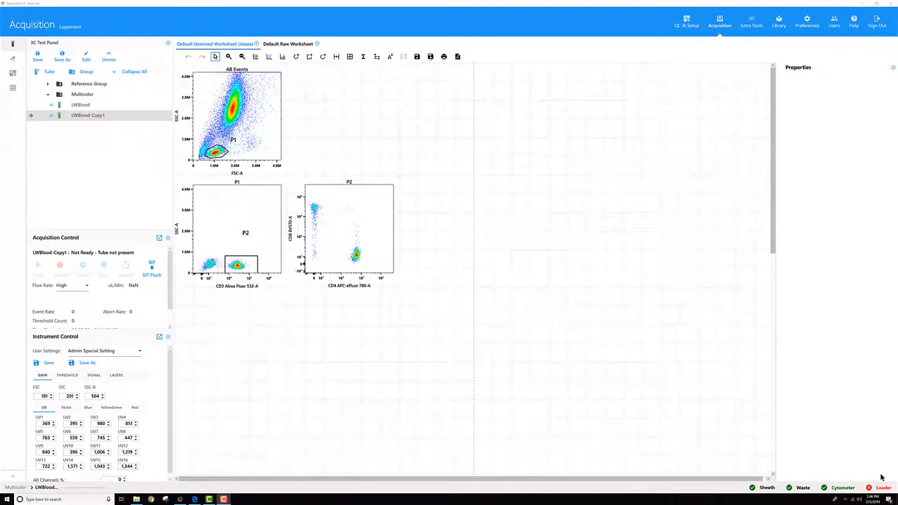
pyautogui.moveTo(111, 148)
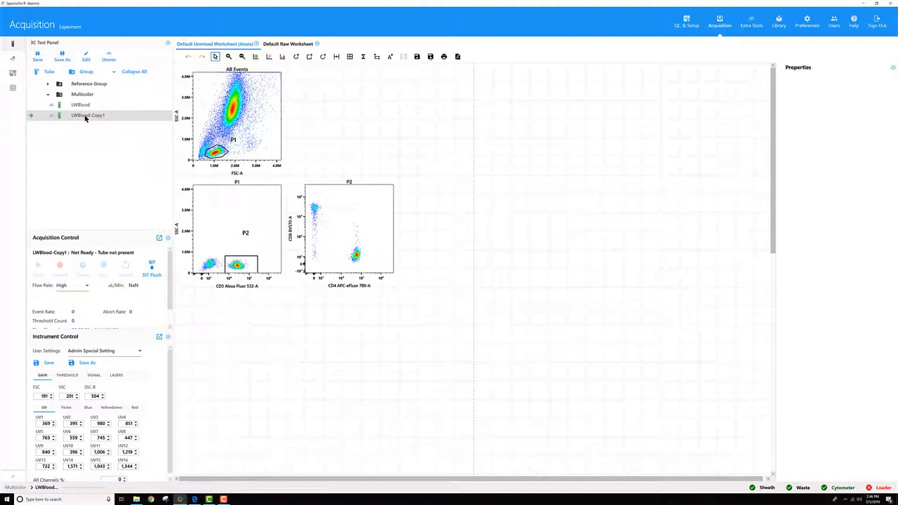
# Bring up the context menu for the LMBlood-Copy1 tube in the experiment tree
pyautogui.rightClick(87, 115)
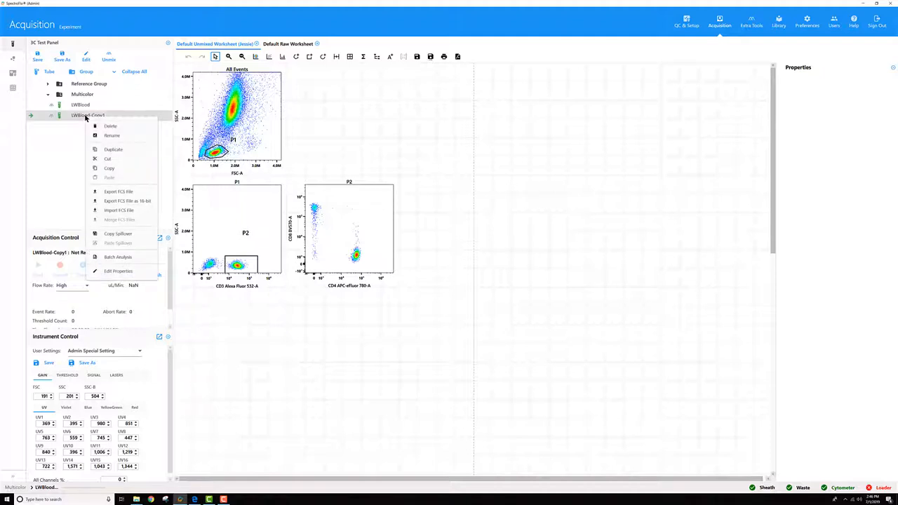
pyautogui.click(118, 270)
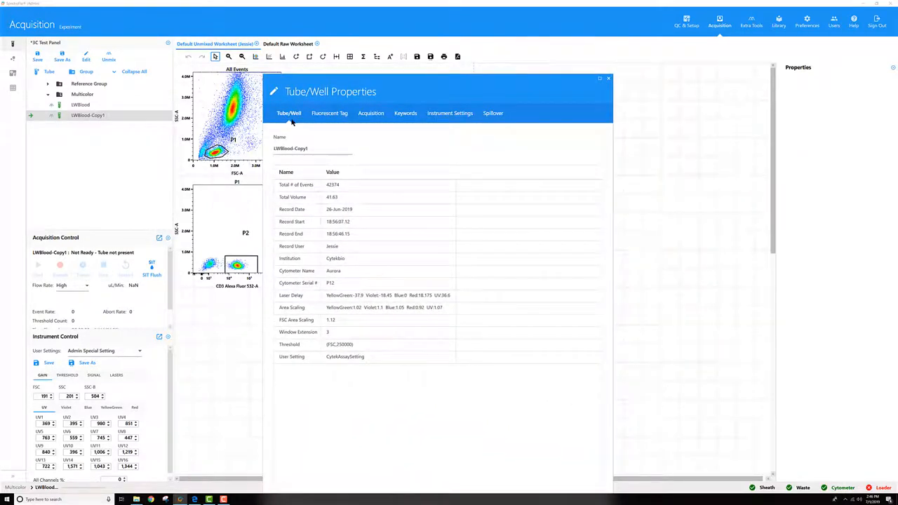
pyautogui.click(319, 196)
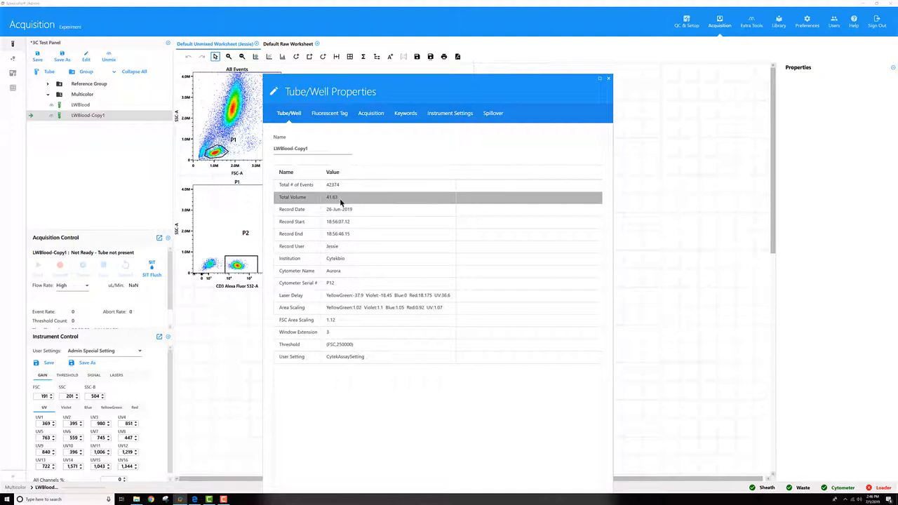
pyautogui.moveTo(338, 205)
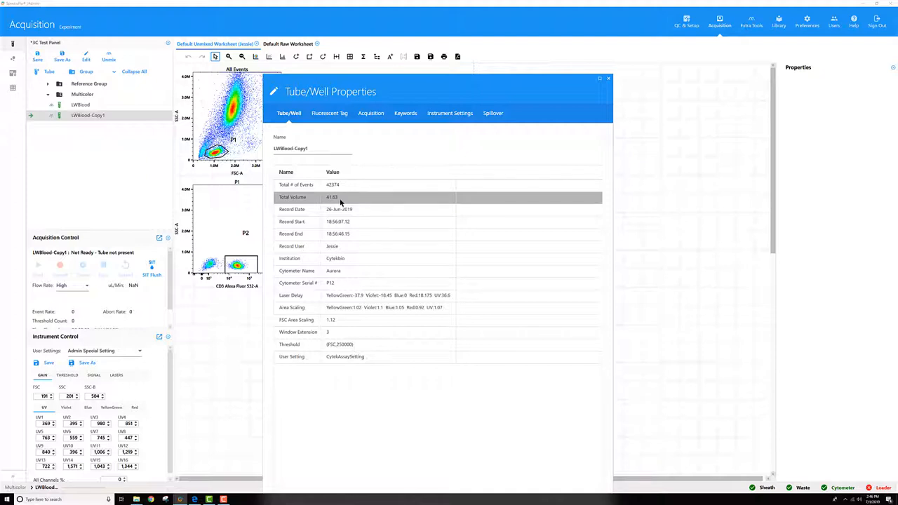
pyautogui.moveTo(339, 197)
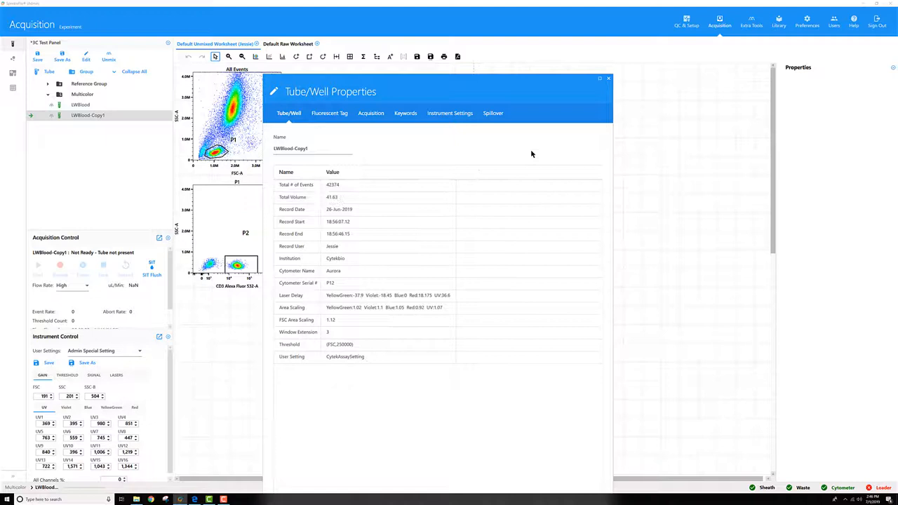
pyautogui.click(607, 78)
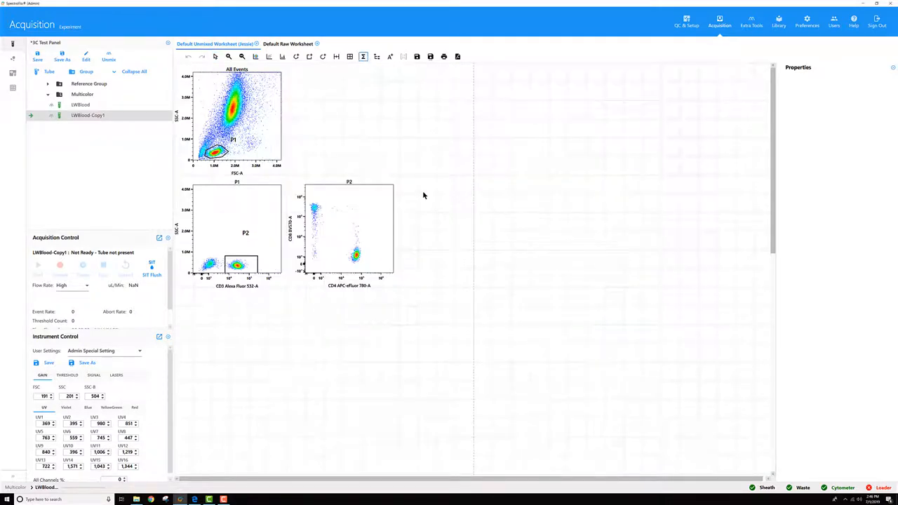
# Create a statistics table with Count/µL included for All Events, P1 and P2, and save it
pyautogui.click(362, 56)
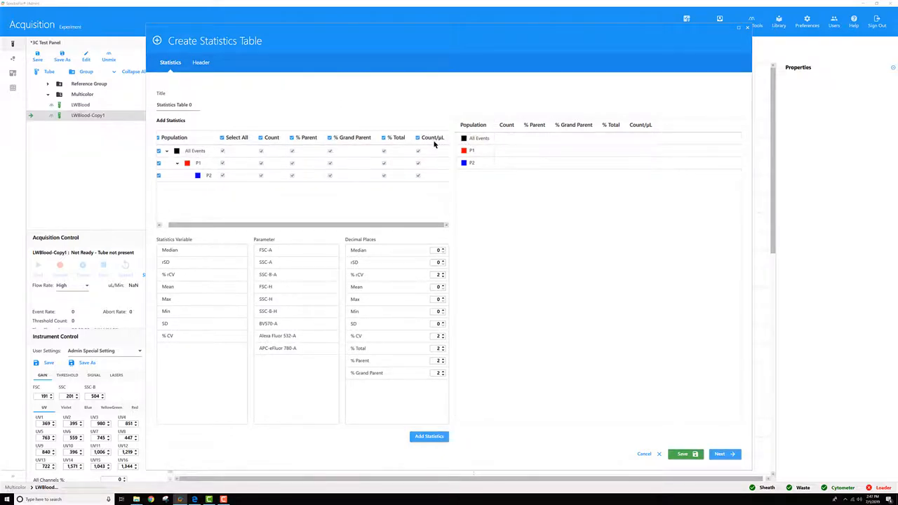
pyautogui.click(195, 151)
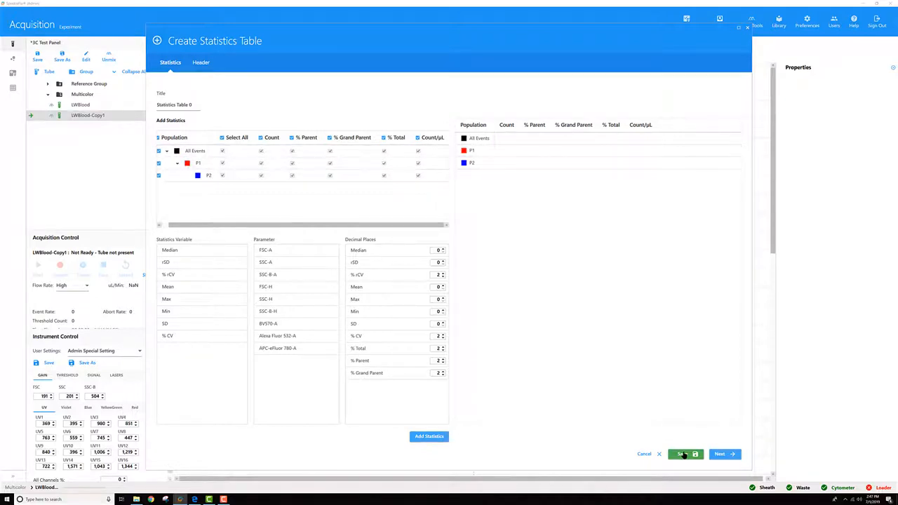
pyautogui.click(682, 455)
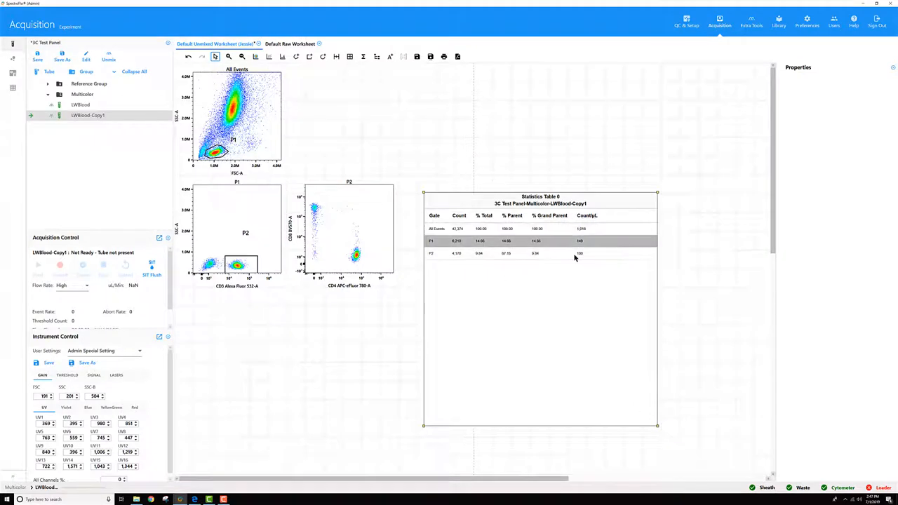
# Select the P1 row and create a density plot gated on P1 beside the statistics table
pyautogui.click(491, 252)
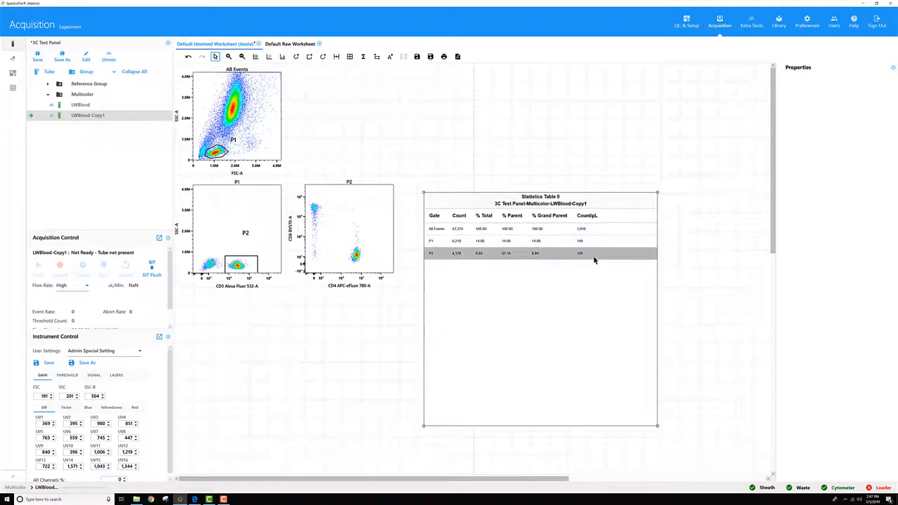
pyautogui.click(456, 242)
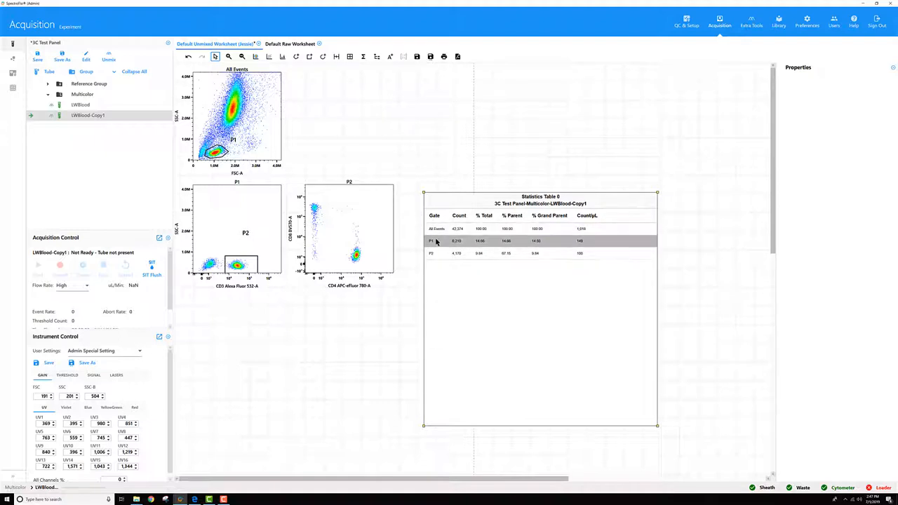
pyautogui.click(442, 252)
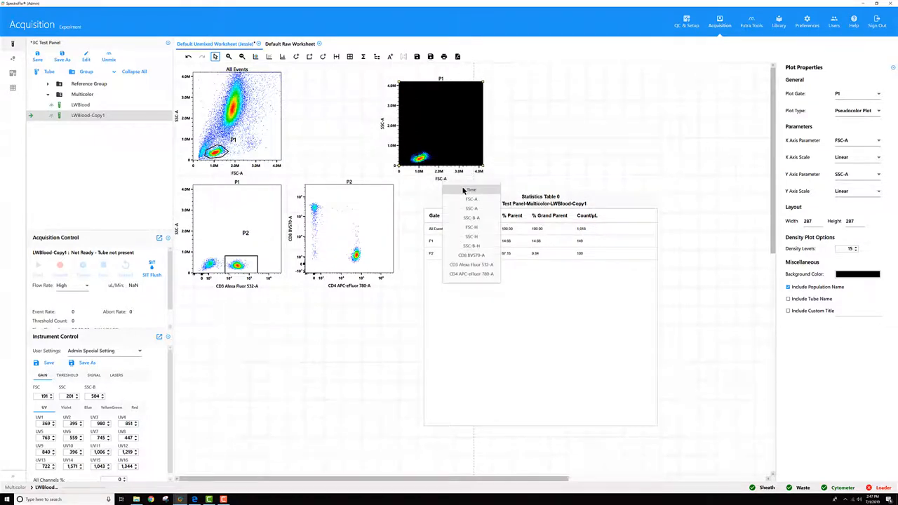
# Set the P1 plot's X axis to Time so it shows SSC-A against Time
pyautogui.click(471, 191)
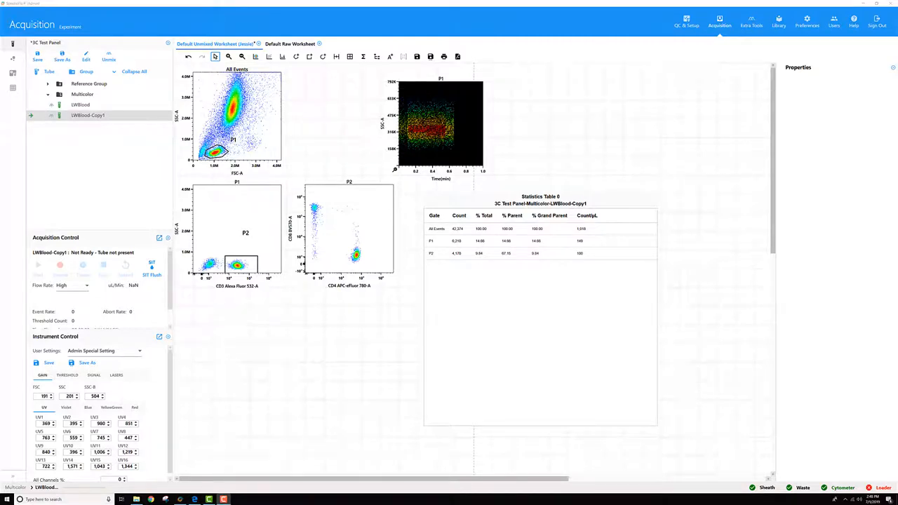
pyautogui.moveTo(356, 137)
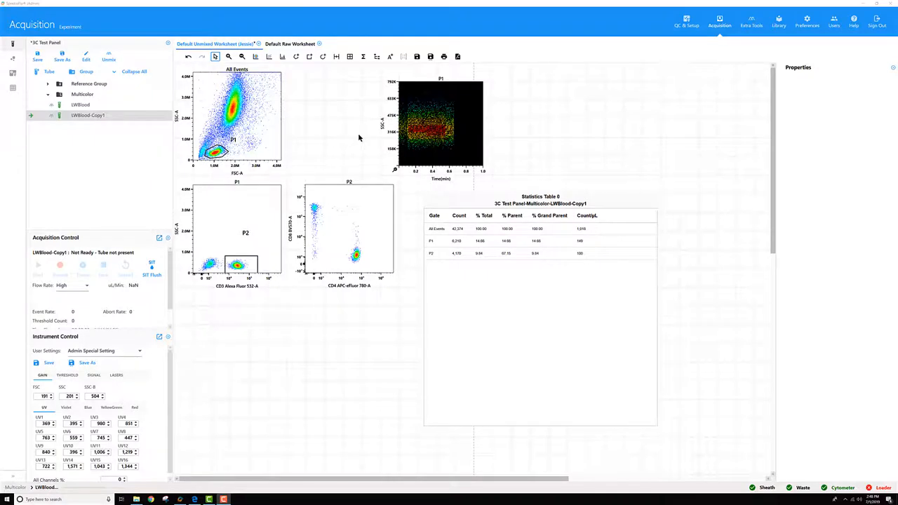
pyautogui.moveTo(362, 138)
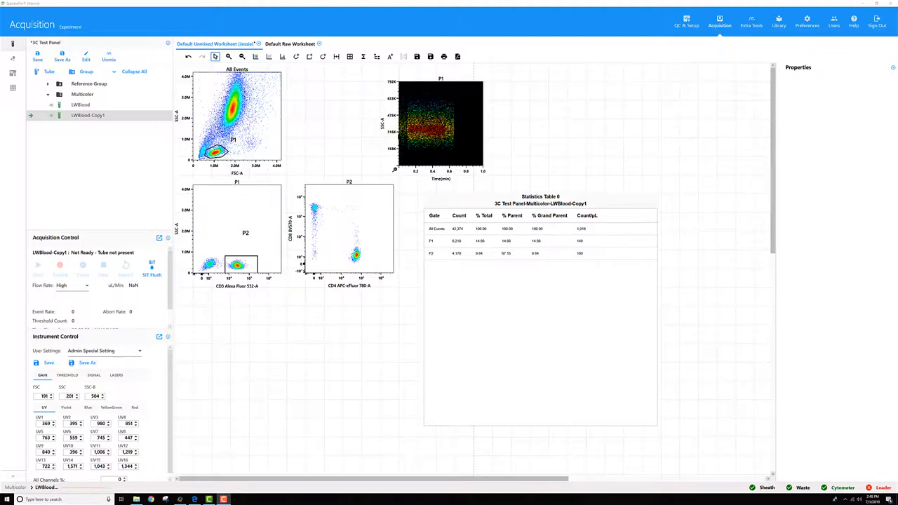
pyautogui.moveTo(489, 117)
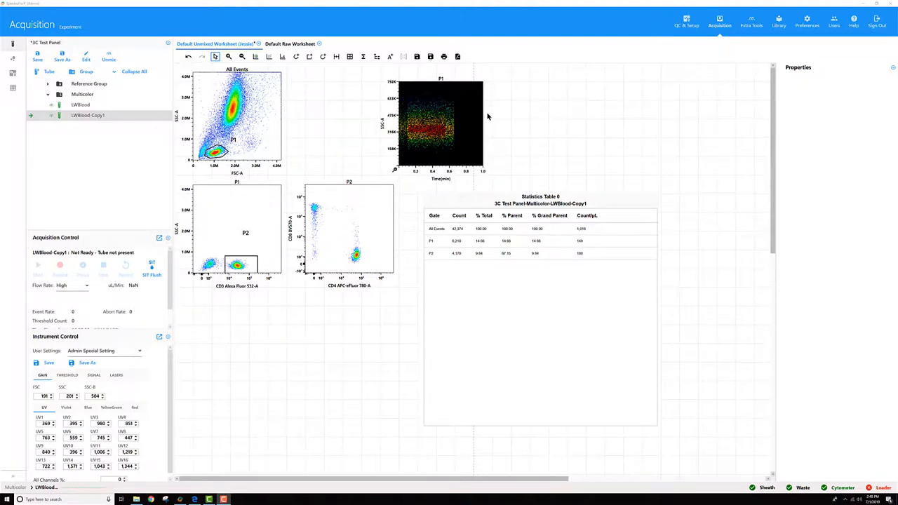